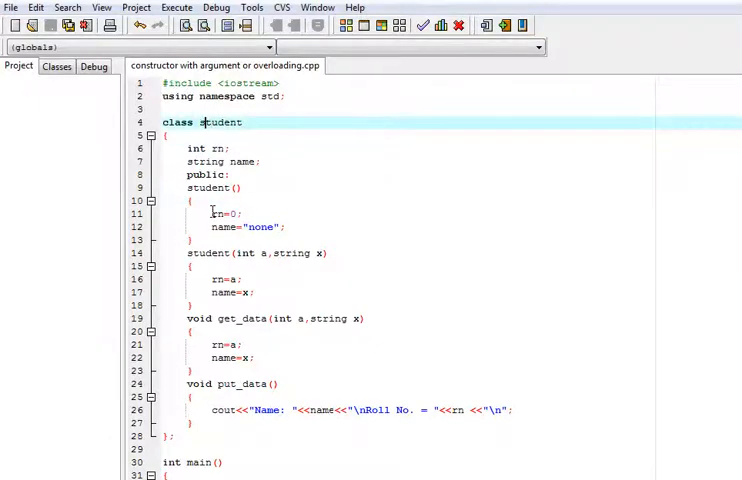
Navigate the editor to position the student constructor source for building
{"action": "left_click", "coordinate": [168, 136]}
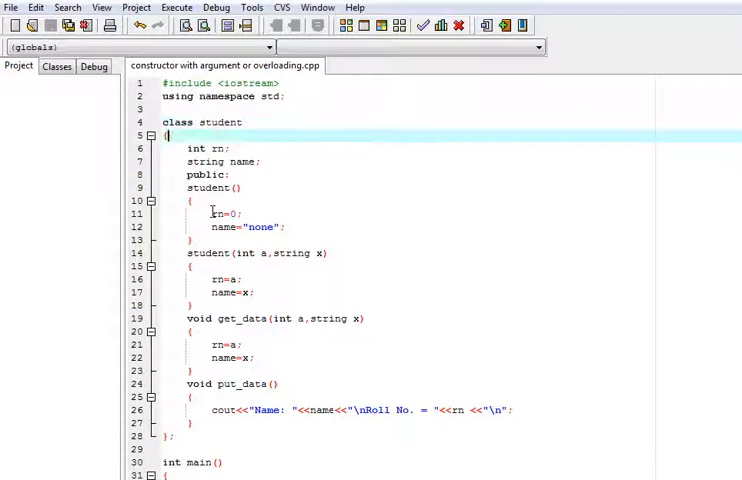
{"action": "left_click", "coordinate": [200, 148]}
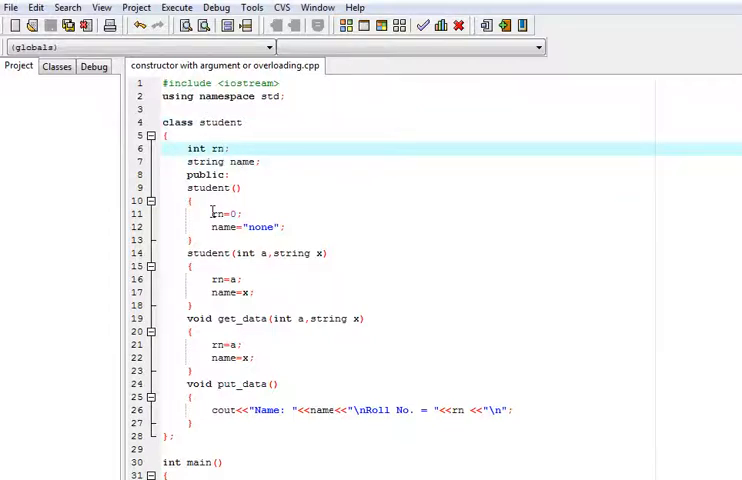
{"action": "double_click", "coordinate": [216, 148]}
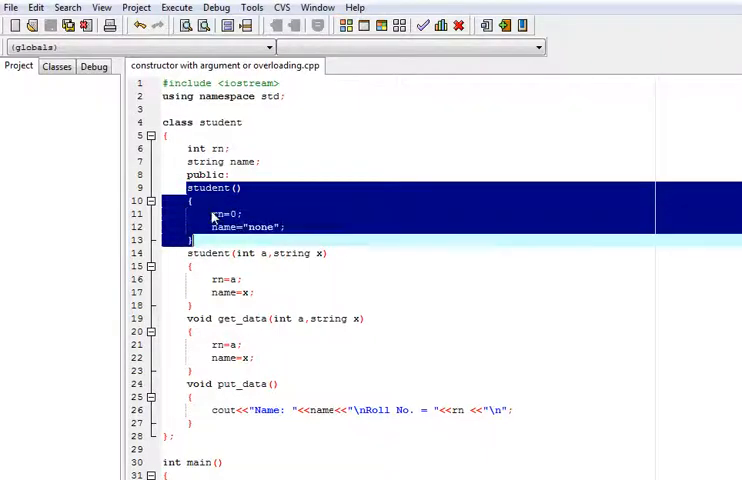
{"action": "mouse_move", "coordinate": [232, 196]}
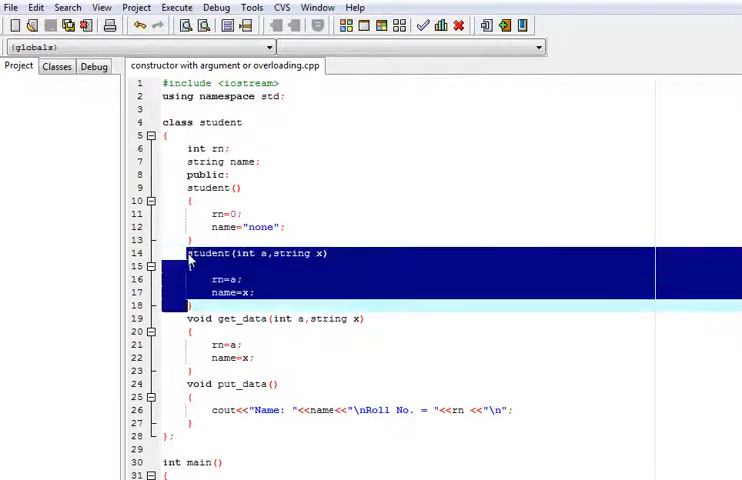
{"action": "left_click", "coordinate": [250, 252]}
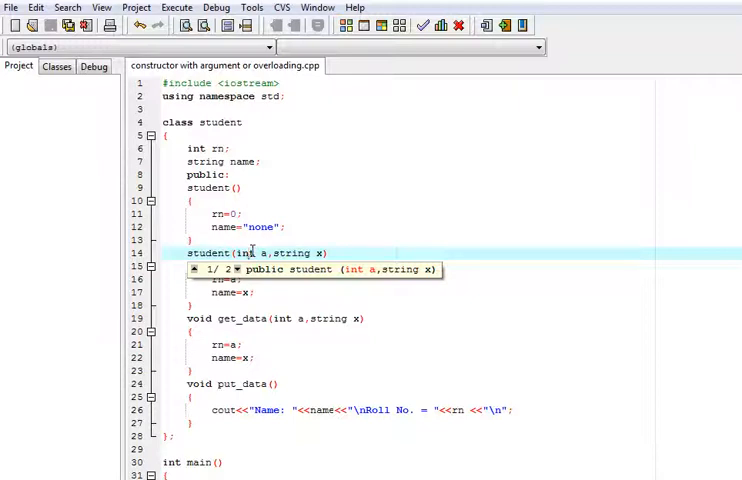
{"action": "mouse_move", "coordinate": [258, 304]}
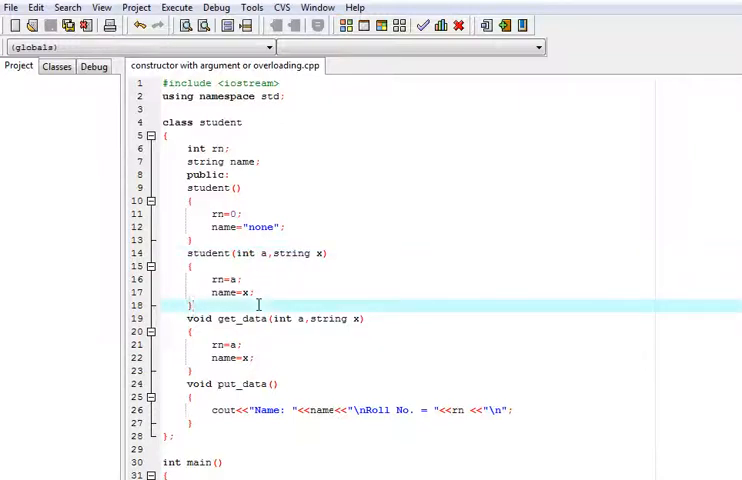
{"action": "left_click", "coordinate": [244, 252]}
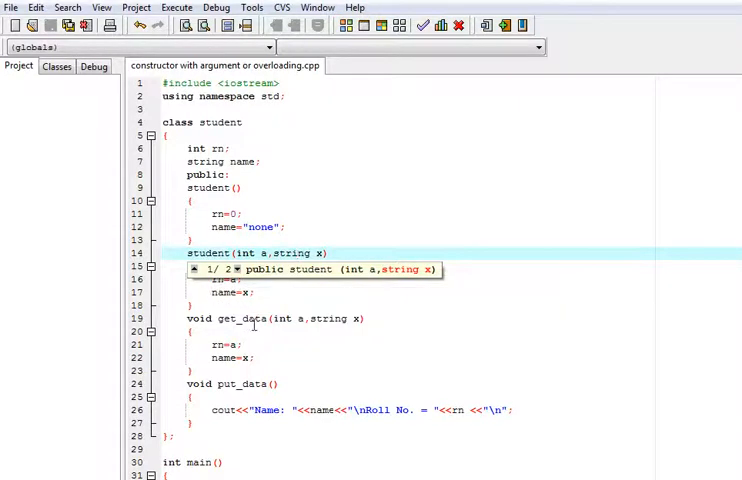
{"action": "mouse_move", "coordinate": [252, 324]}
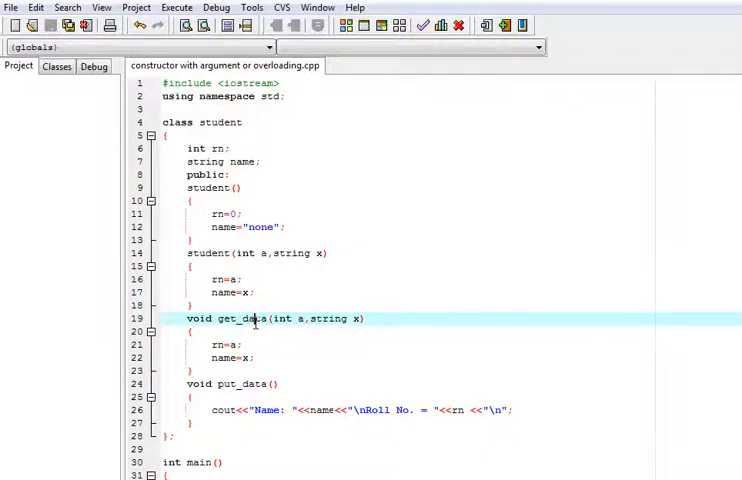
{"action": "mouse_move", "coordinate": [244, 384]}
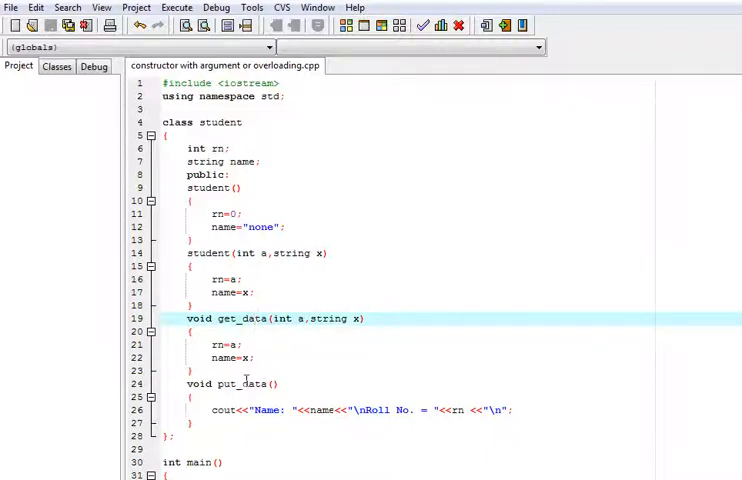
{"action": "double_click", "coordinate": [238, 384]}
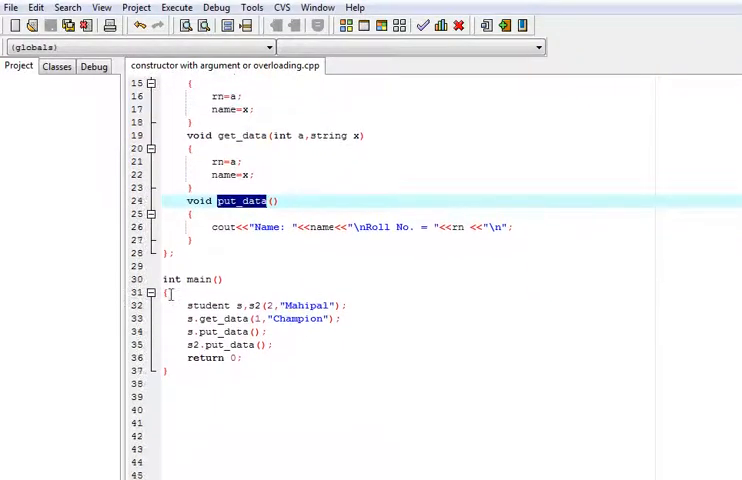
{"action": "left_click", "coordinate": [200, 304]}
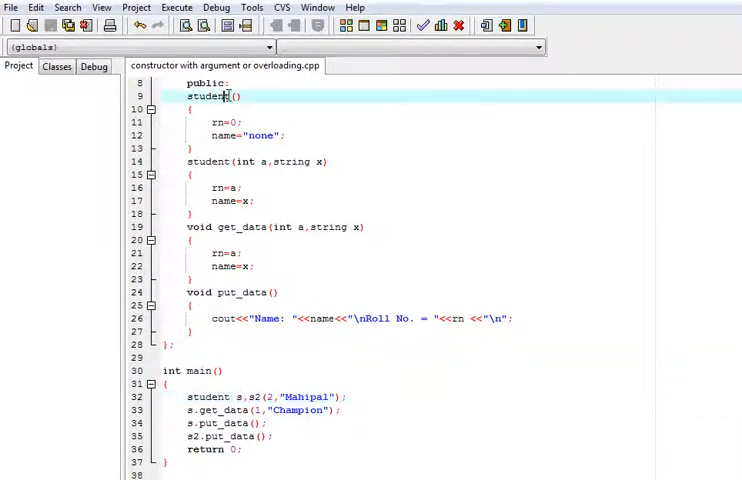
{"action": "double_click", "coordinate": [208, 96]}
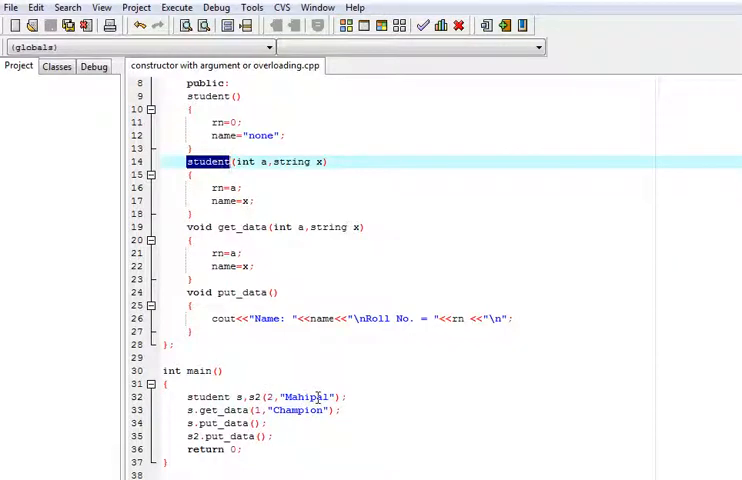
{"action": "left_click", "coordinate": [190, 410]}
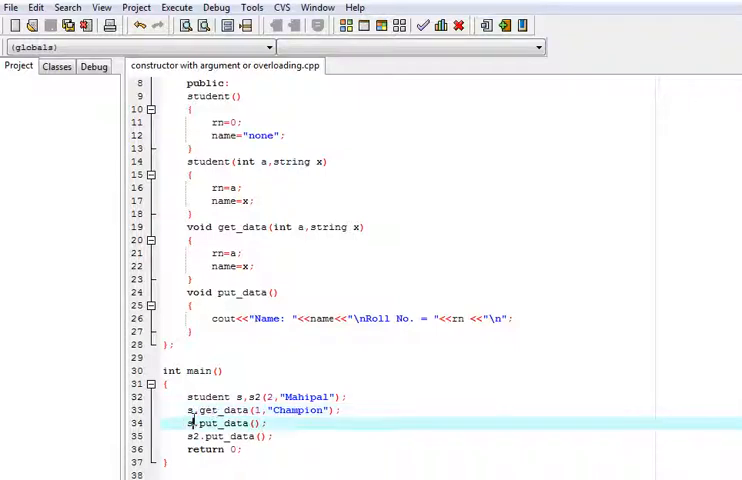
{"action": "mouse_move", "coordinate": [216, 424]}
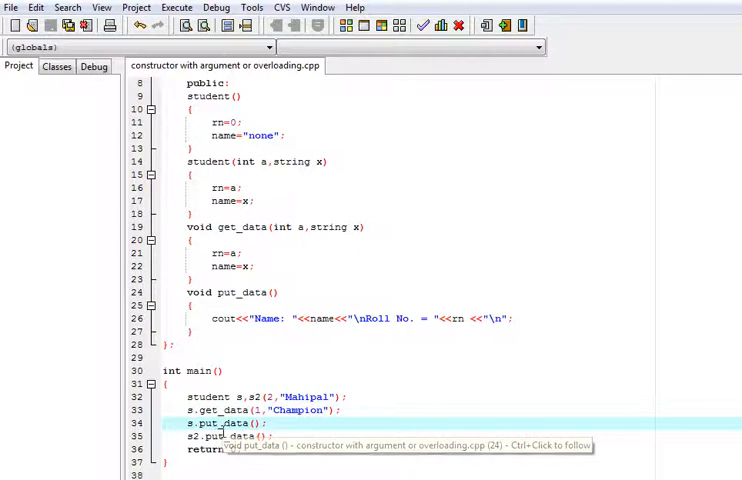
{"action": "mouse_move", "coordinate": [198, 436]}
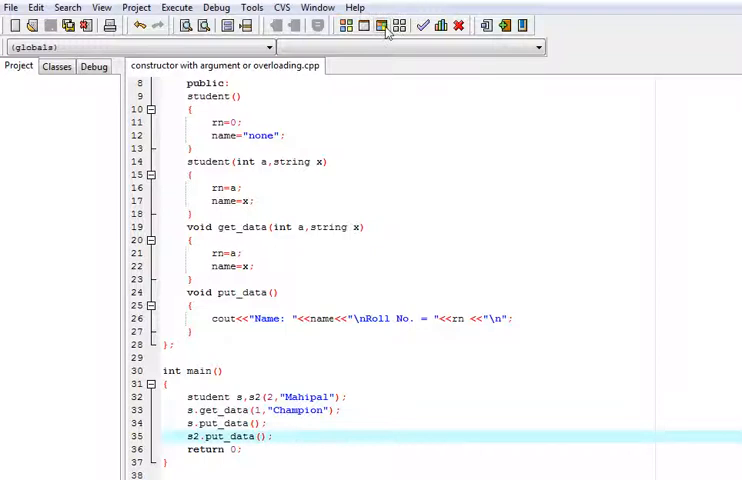
Compile and run the student program, reaching 0 errors and 0 warnings
{"action": "left_click", "coordinate": [392, 24]}
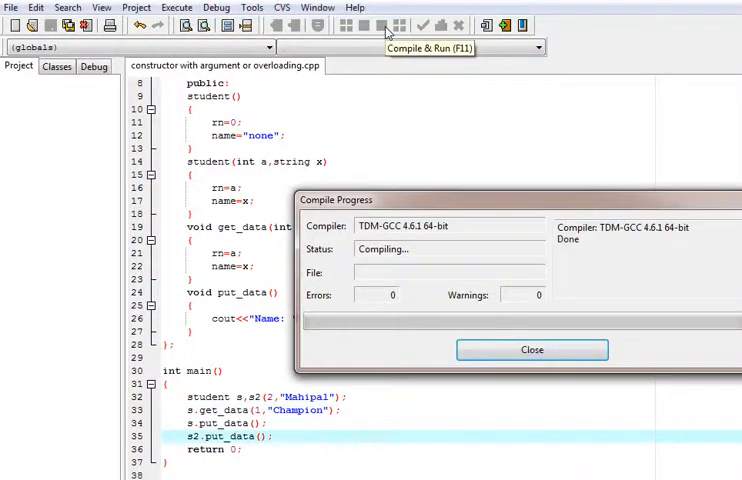